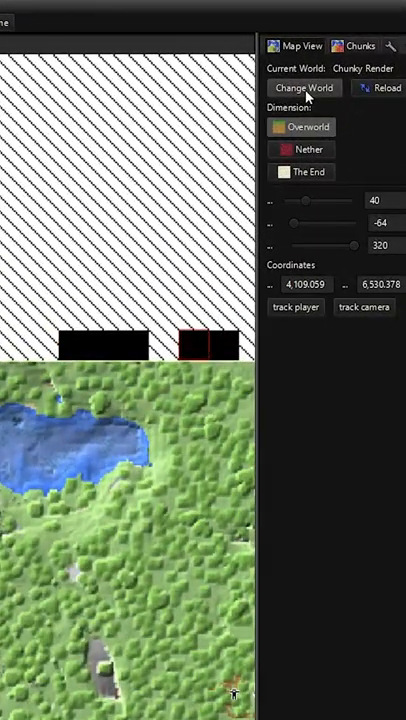
- Load the Chunky Tutorial world and bring up the colour picker for the sun colour under Lighting
left_click(302, 88)
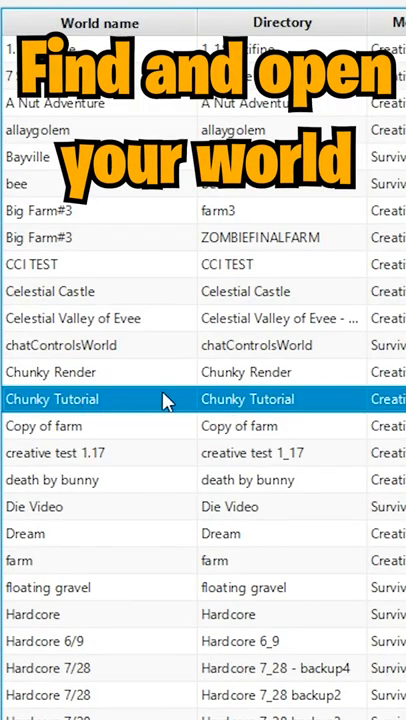
double_click(52, 399)
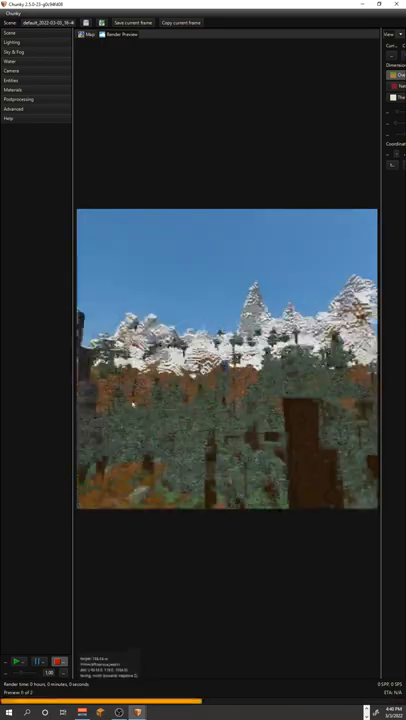
left_click(77, 333)
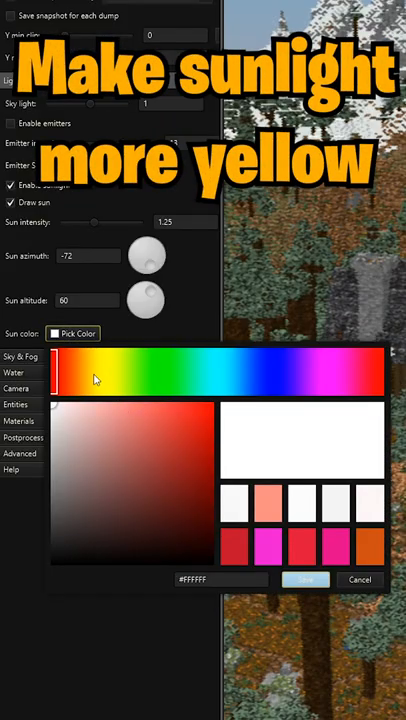